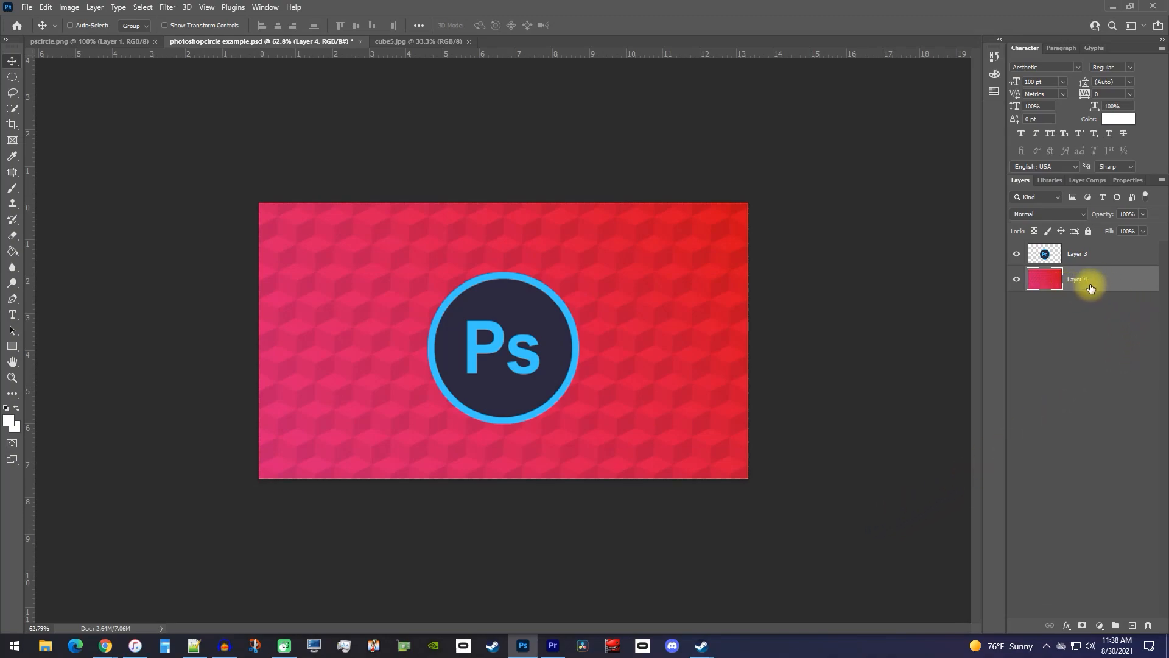
Select the pink background Layer 4 and set the Ellipse Tool to Path mode.
left_click(1077, 253)
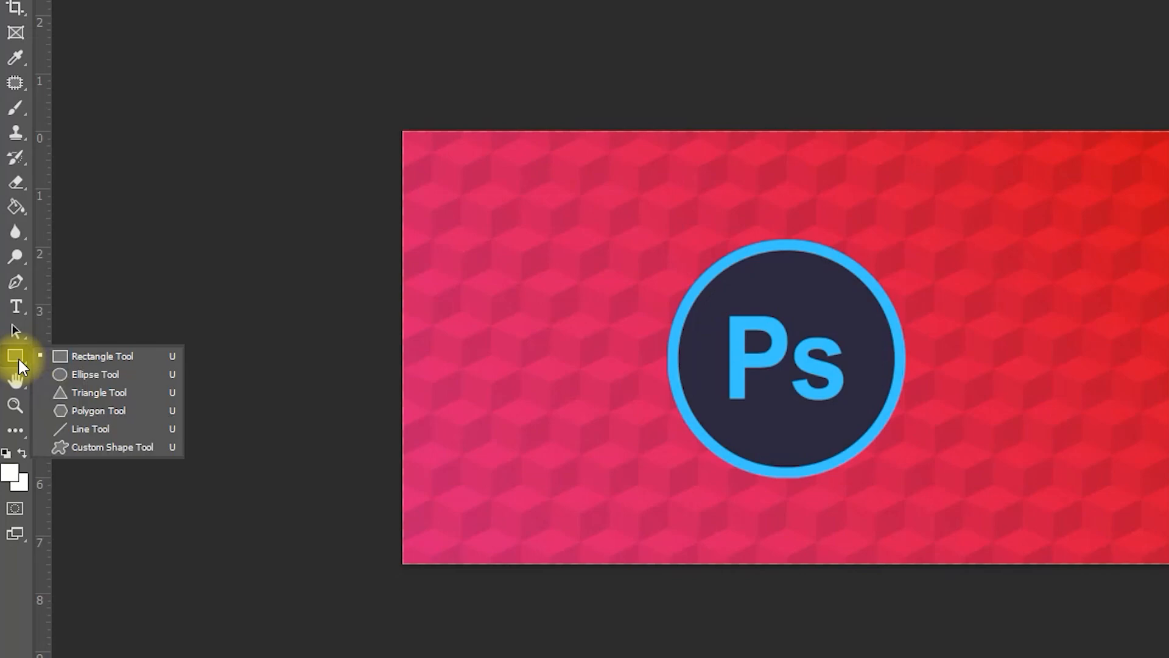
mouse_move(95, 374)
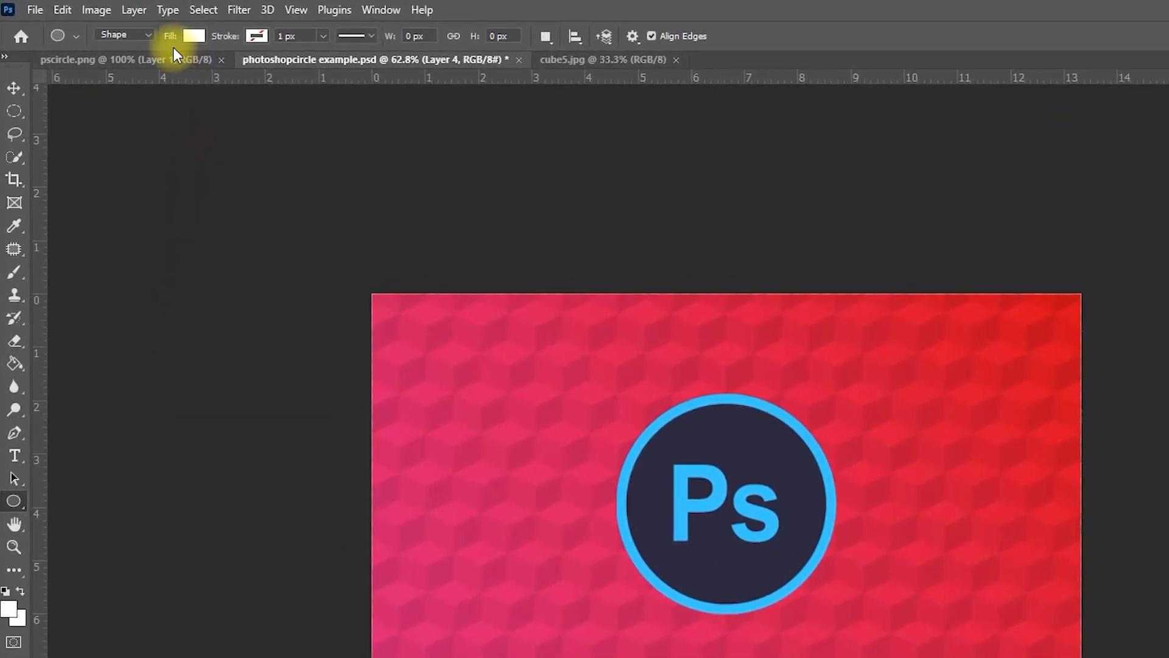
left_click(123, 35)
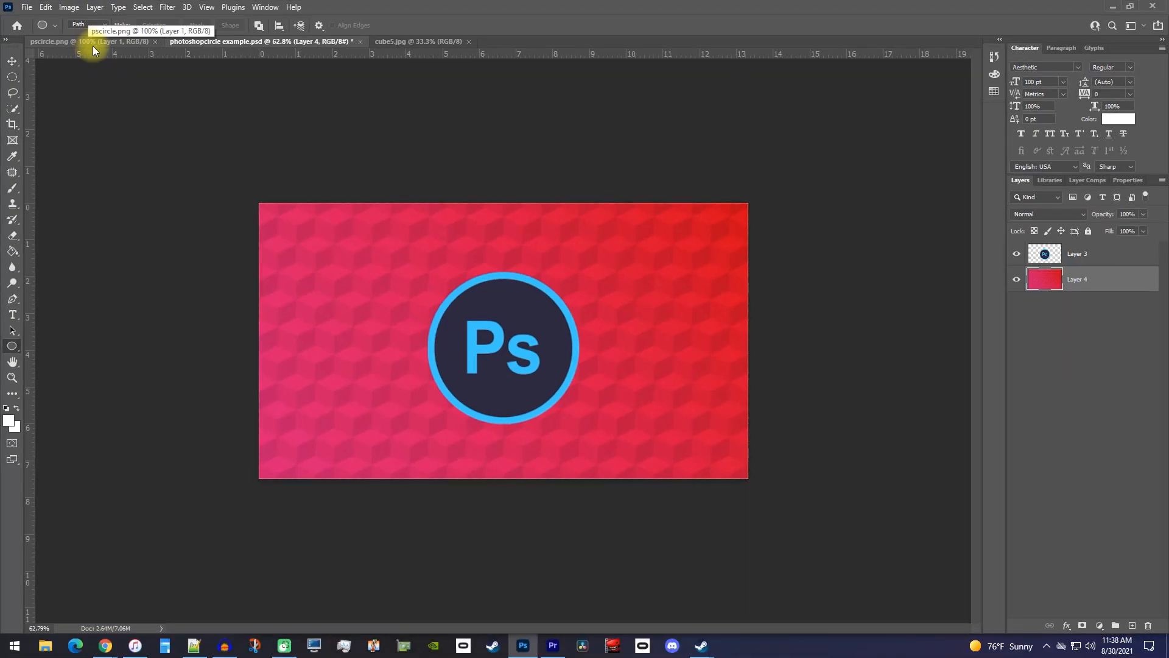
Draw an elliptical path, then enlarge and centre it around the Ps logo's blue ring.
left_click_drag(447, 246, 478, 373)
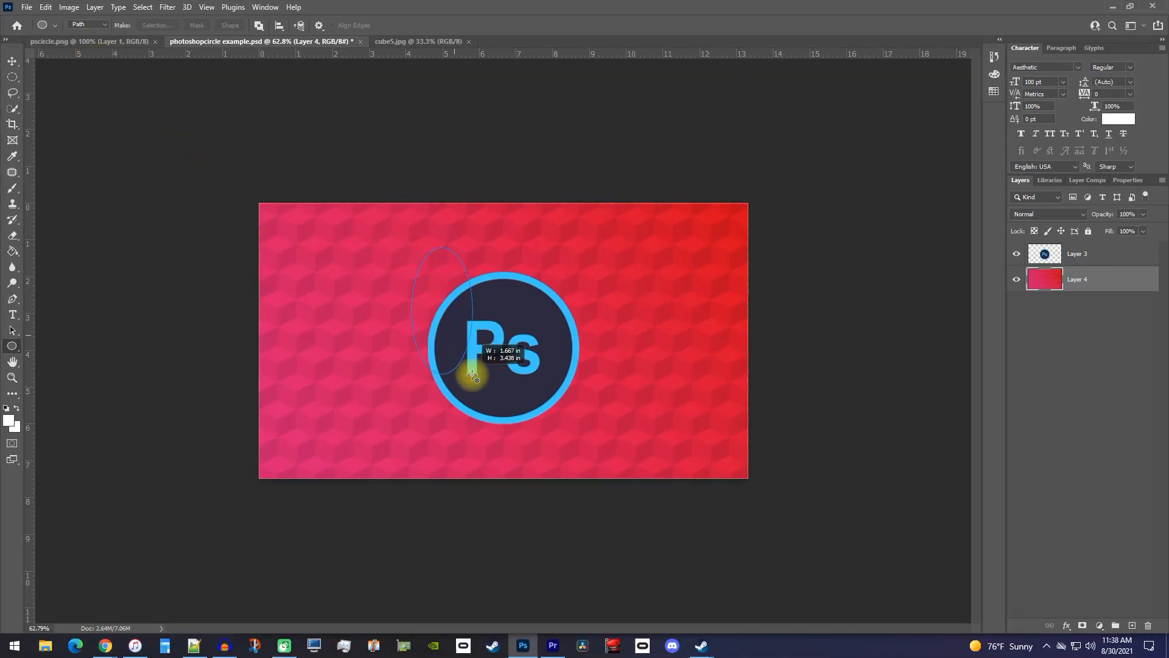
left_click_drag(474, 376, 488, 388)
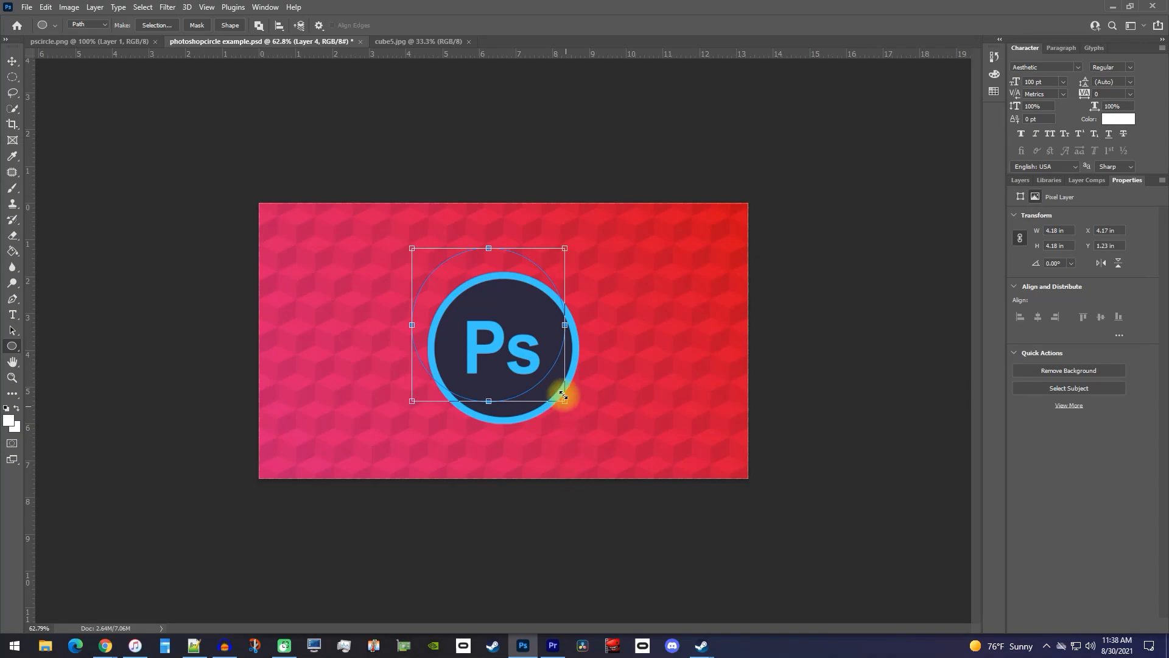
left_click_drag(562, 396, 500, 332)
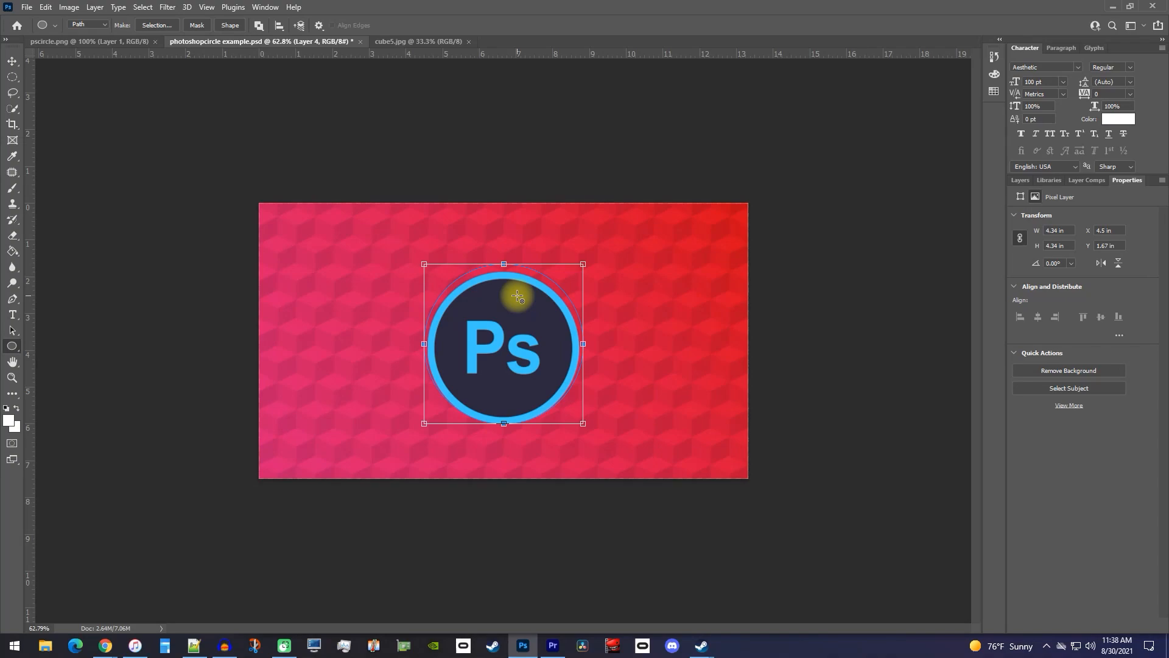
left_click_drag(518, 296, 518, 302)
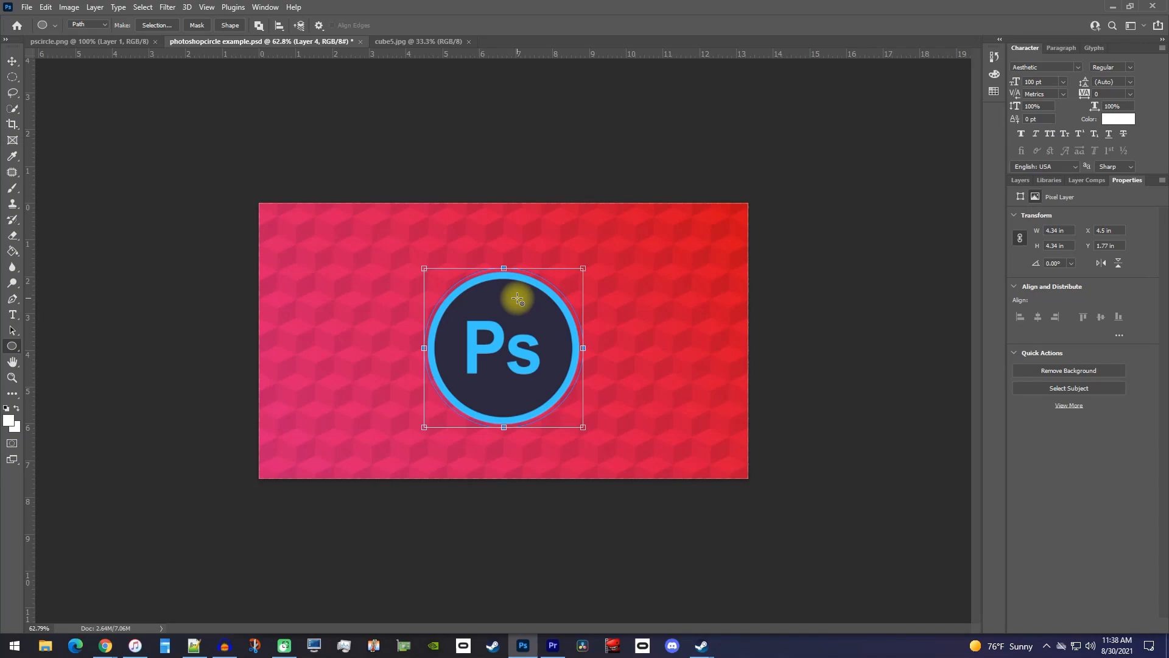
left_click(13, 316)
type("ADOBE IN A MINUTE")
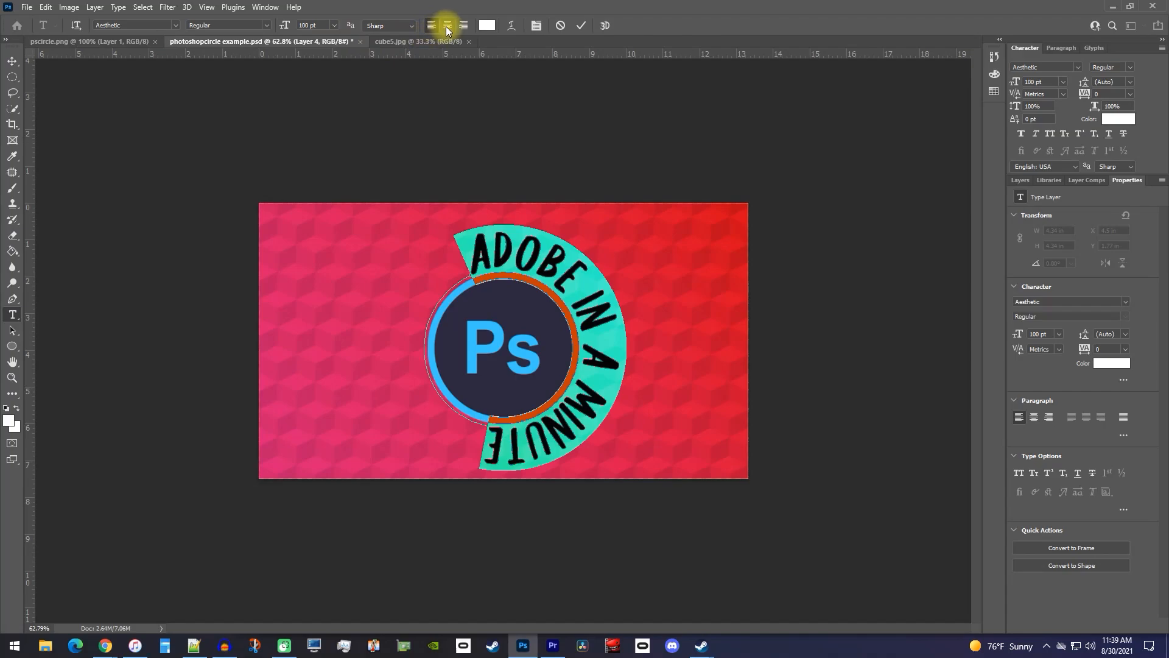
Center the 'ADOBE IN A MINUTE' text along the circular path.
left_click(446, 26)
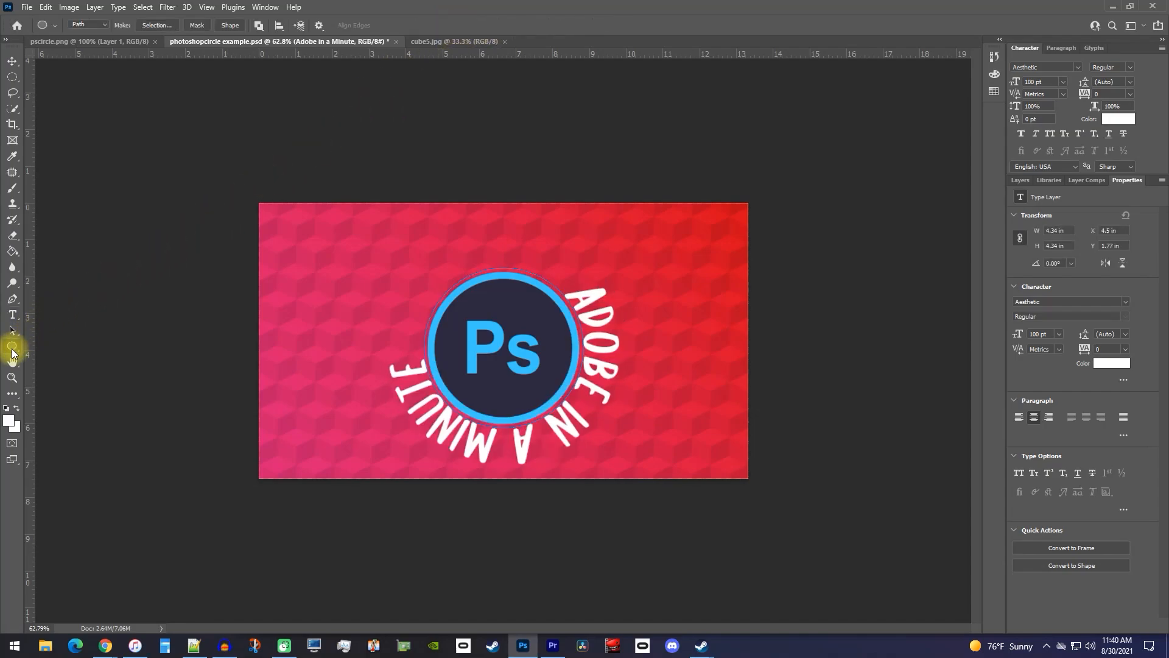
Commit the curved 'ADOBE IN A MINUTE' type.
left_click(1019, 180)
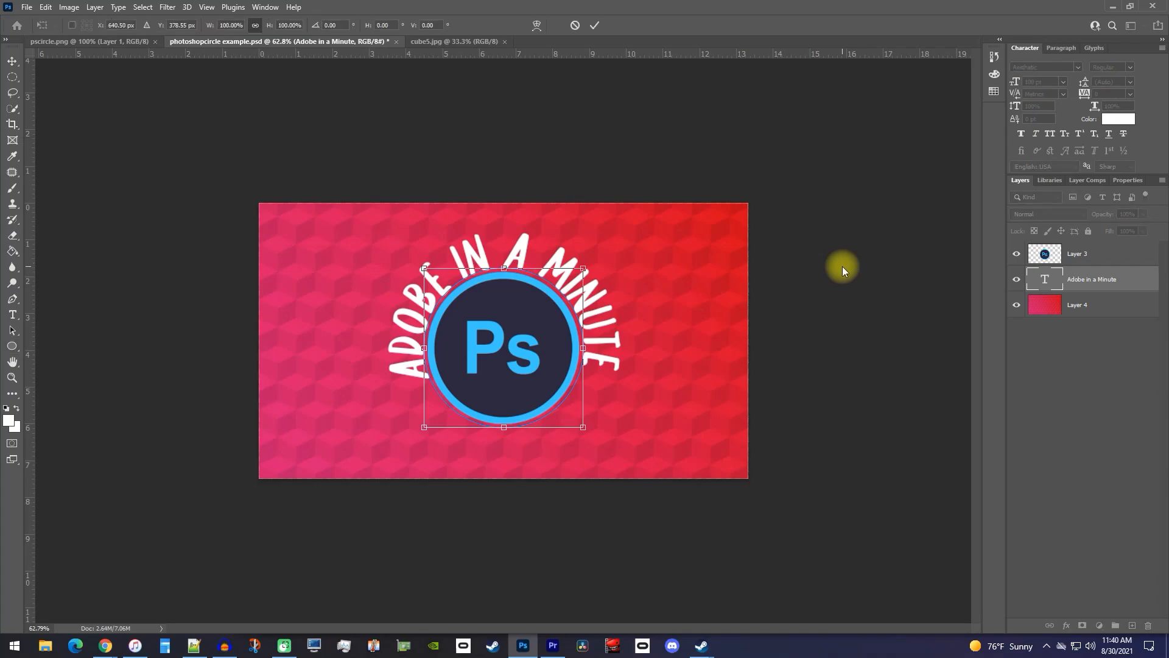
mouse_move(823, 273)
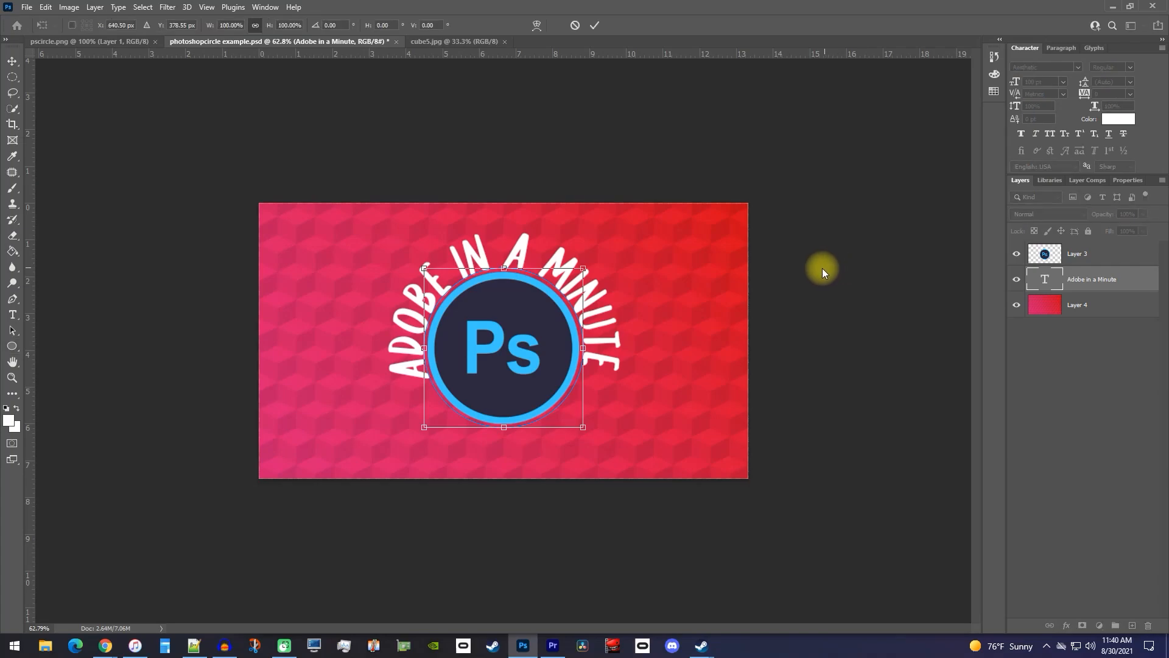